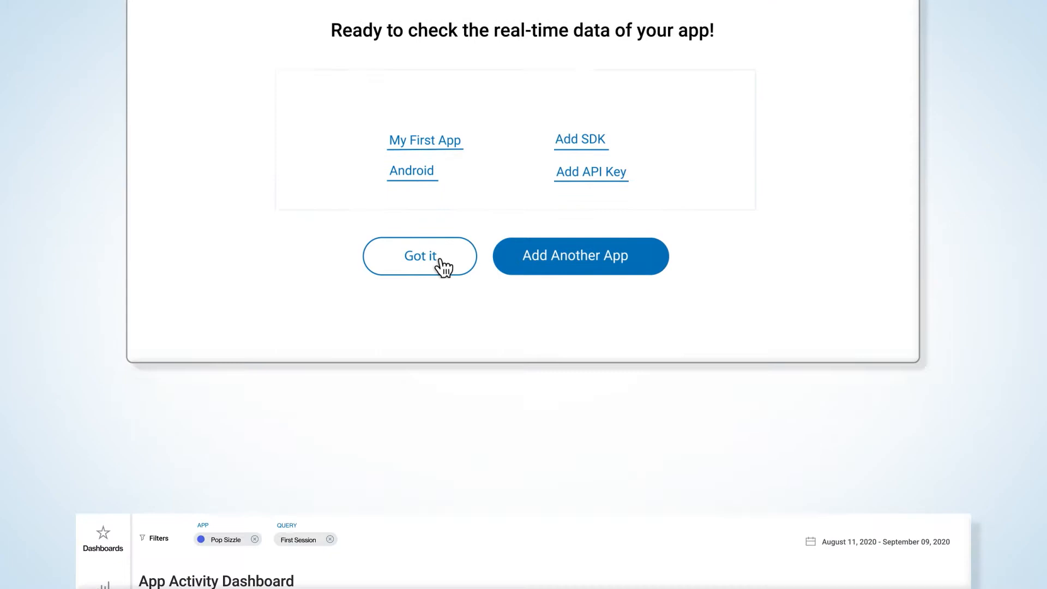
Dismiss the 'Ready to check the real-time data of your app!' confirmation with 'Got it'.
{"action": "left_click", "coordinate": [419, 256]}
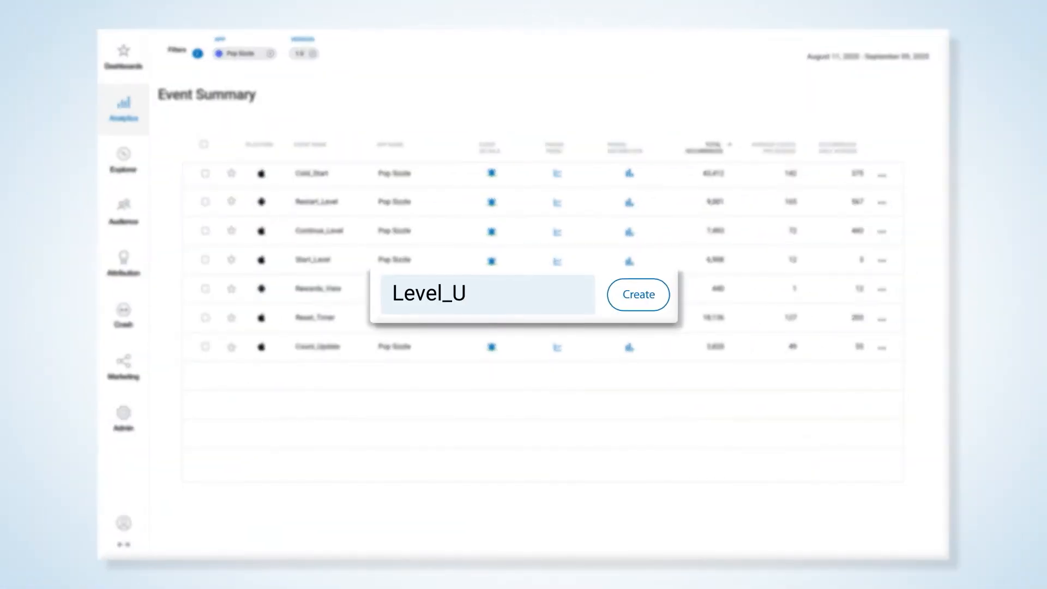
Create the Level_Up event for Pop Sizzle and move on to Explorer.
{"action": "left_click", "coordinate": [636, 295]}
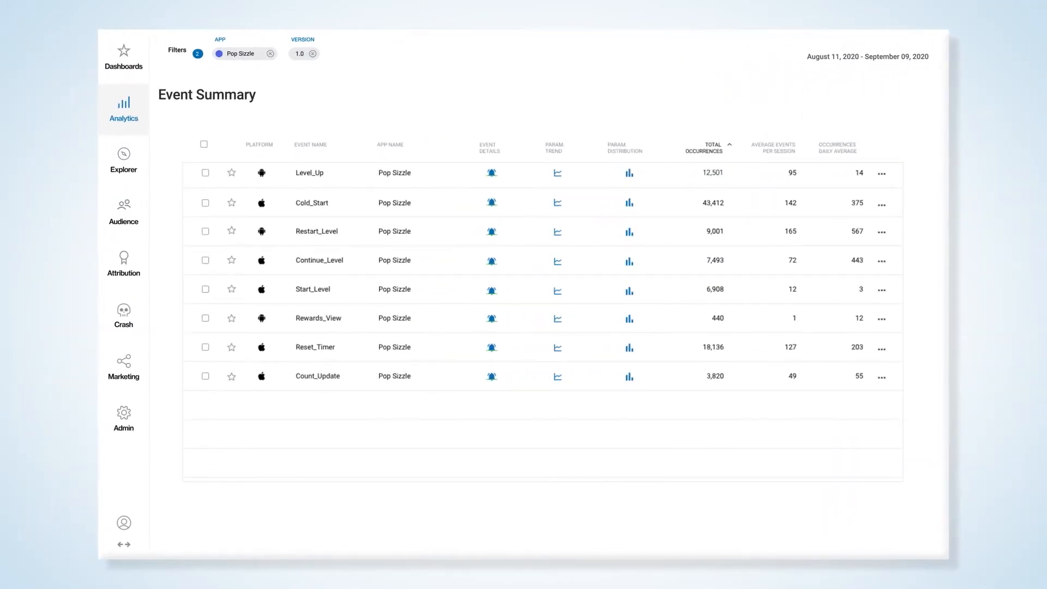
{"action": "left_click", "coordinate": [101, 146]}
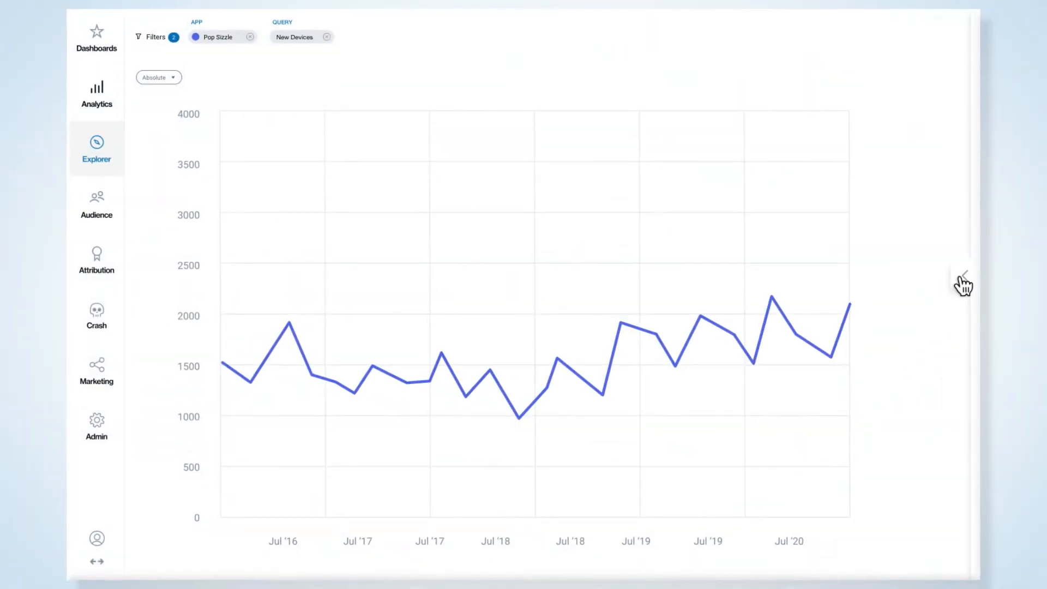
Open the First Session settings panel beside the New Devices chart.
{"action": "left_click", "coordinate": [964, 280]}
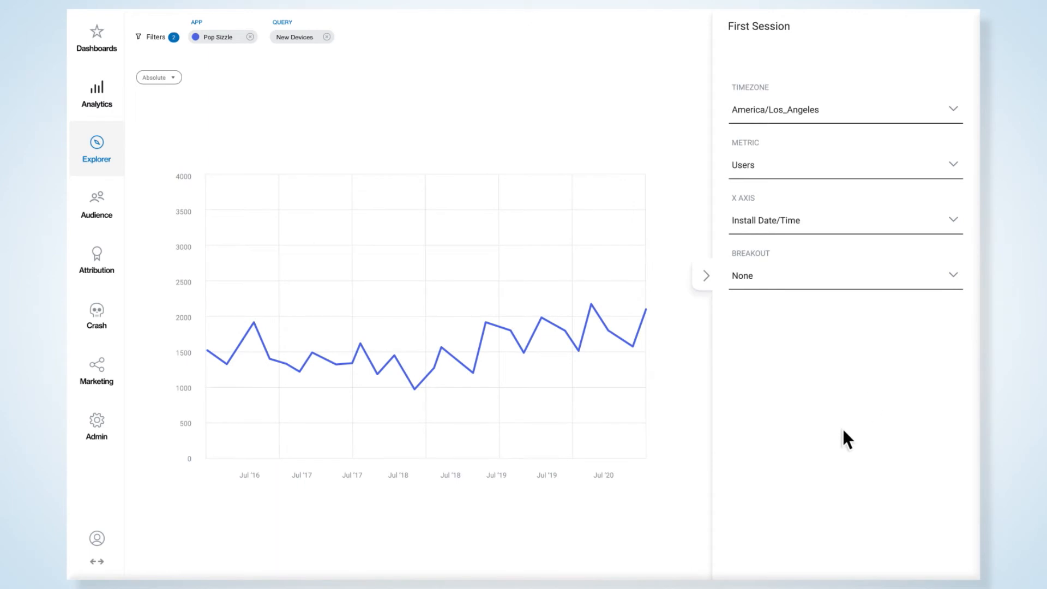
{"action": "mouse_move", "coordinate": [839, 449]}
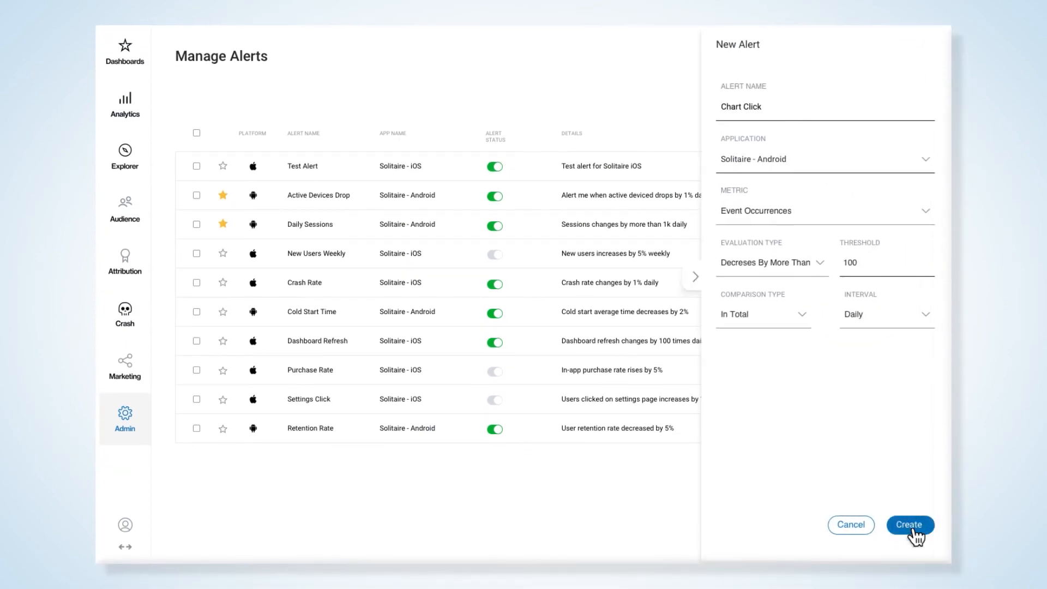
Create the daily Chart Click alert for Solitaire - Android event occurrences, threshold 100.
{"action": "left_click", "coordinate": [909, 524]}
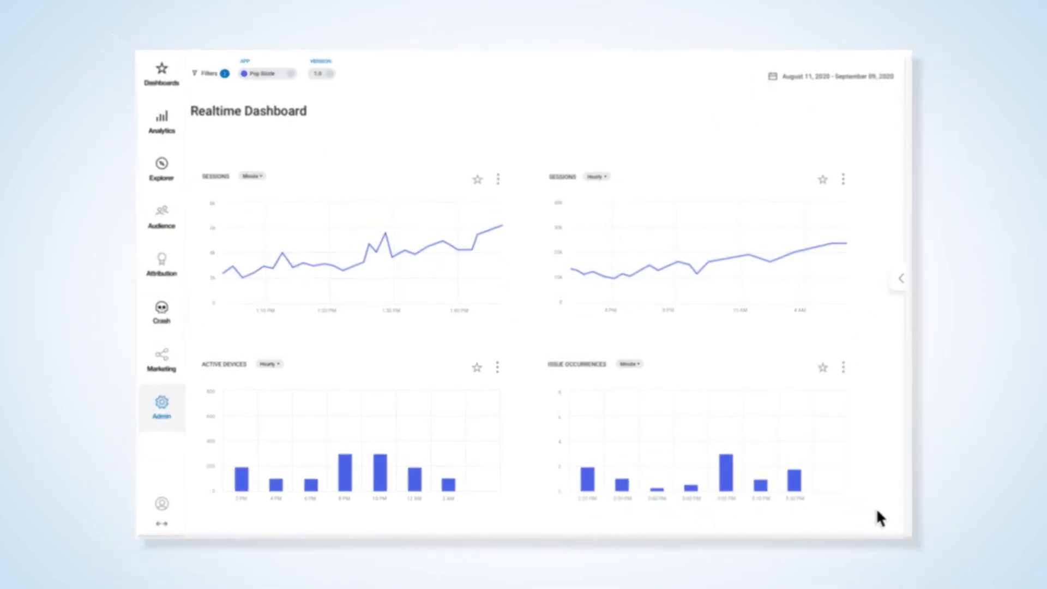